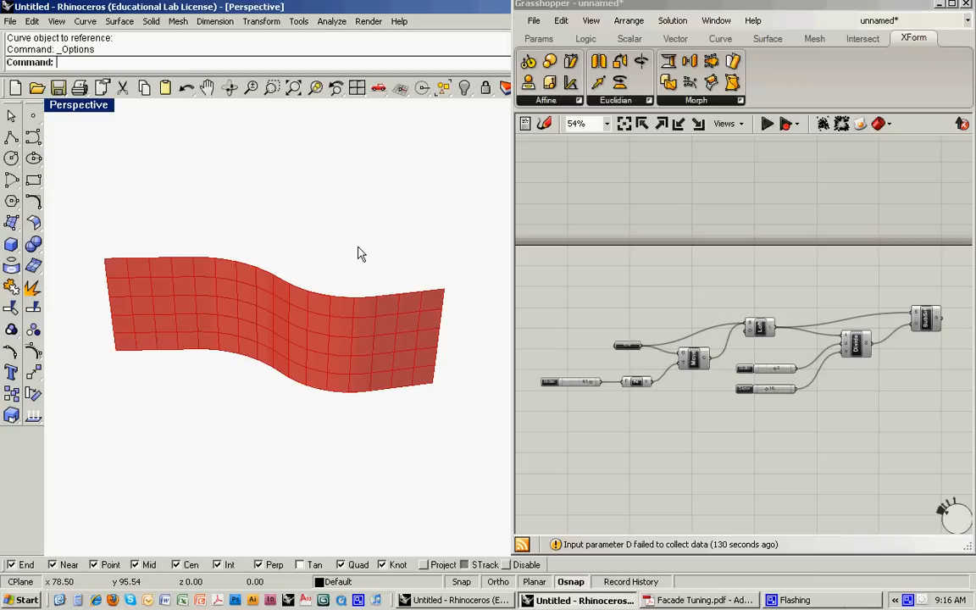
pyautogui.moveTo(362, 268)
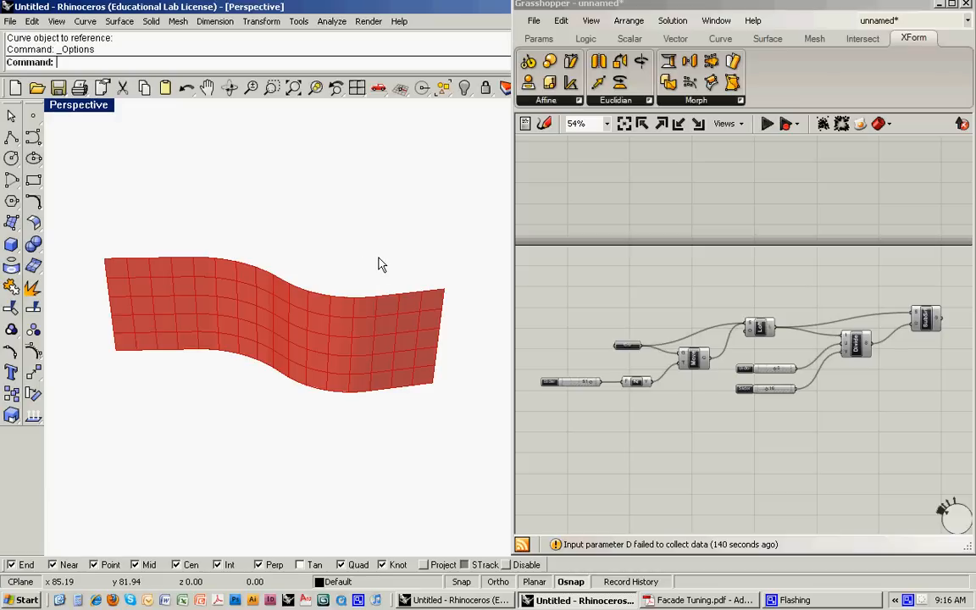
# Switch off the Loft component's preview so only the panel grid shows in Rhino.
pyautogui.click(759, 328)
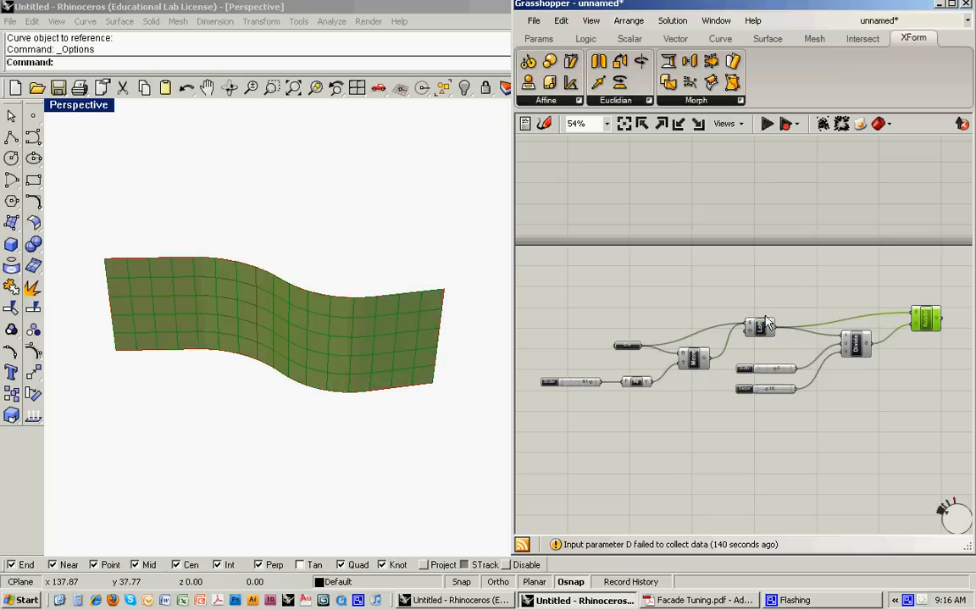
pyautogui.rightClick(759, 328)
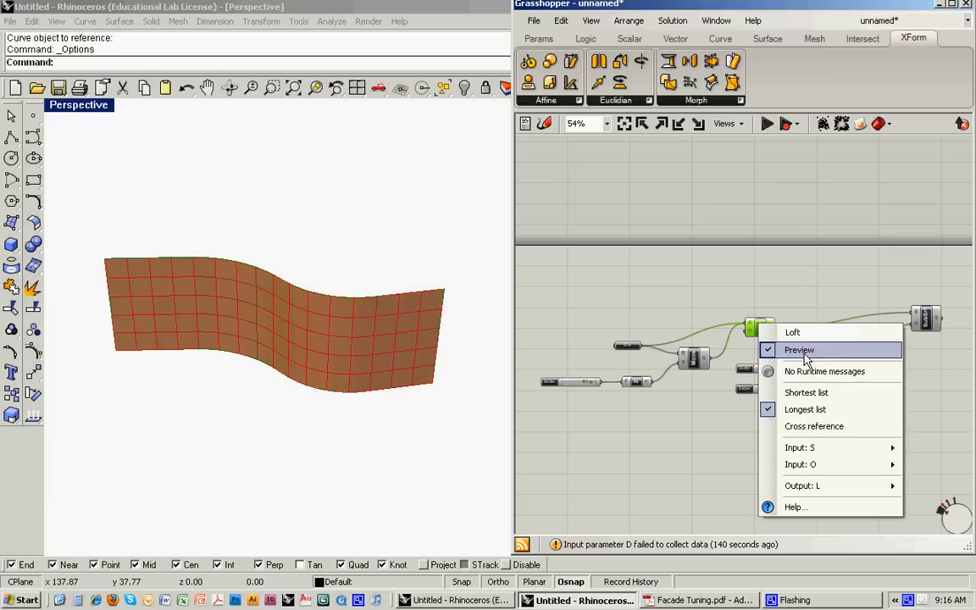
pyautogui.click(799, 349)
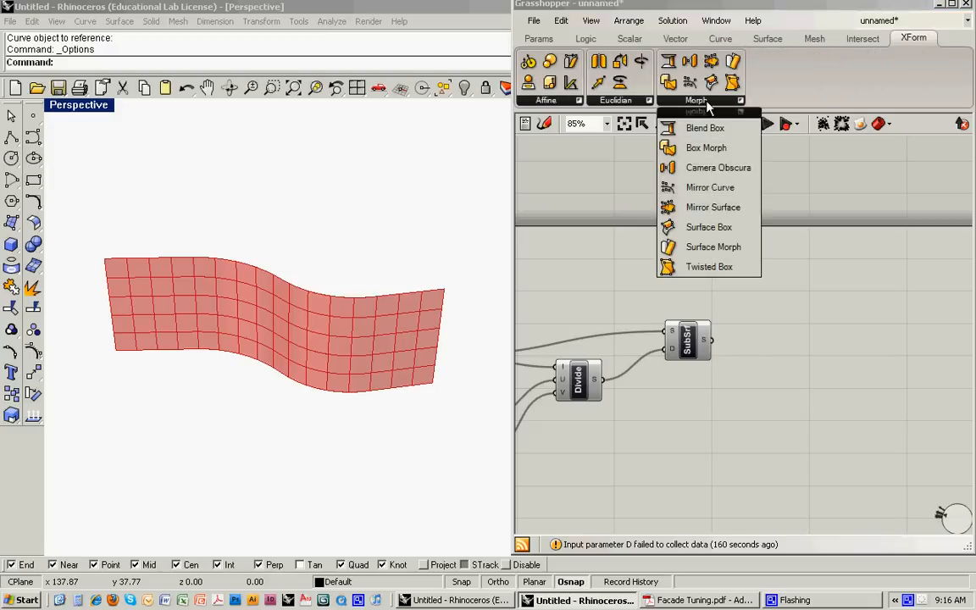
pyautogui.moveTo(708, 227)
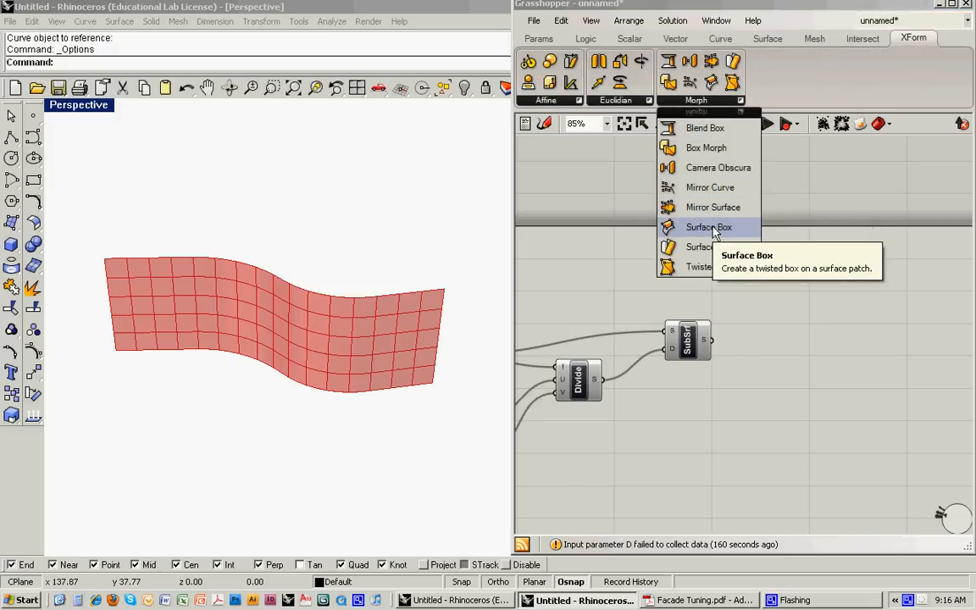
# Place a Surface Box fed by the SubSrf panels, creating a box on every facade panel.
pyautogui.click(708, 227)
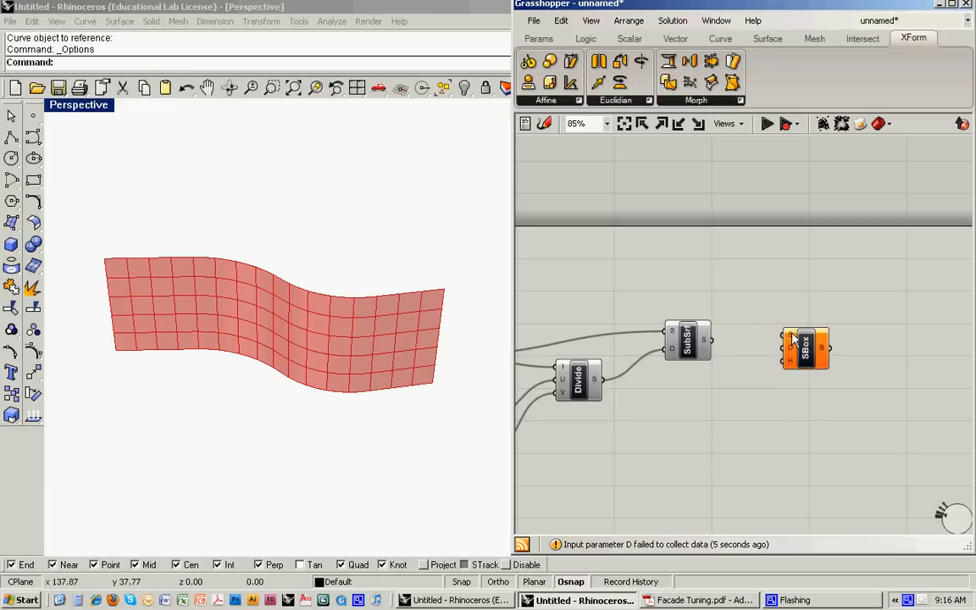
pyautogui.moveTo(790, 355)
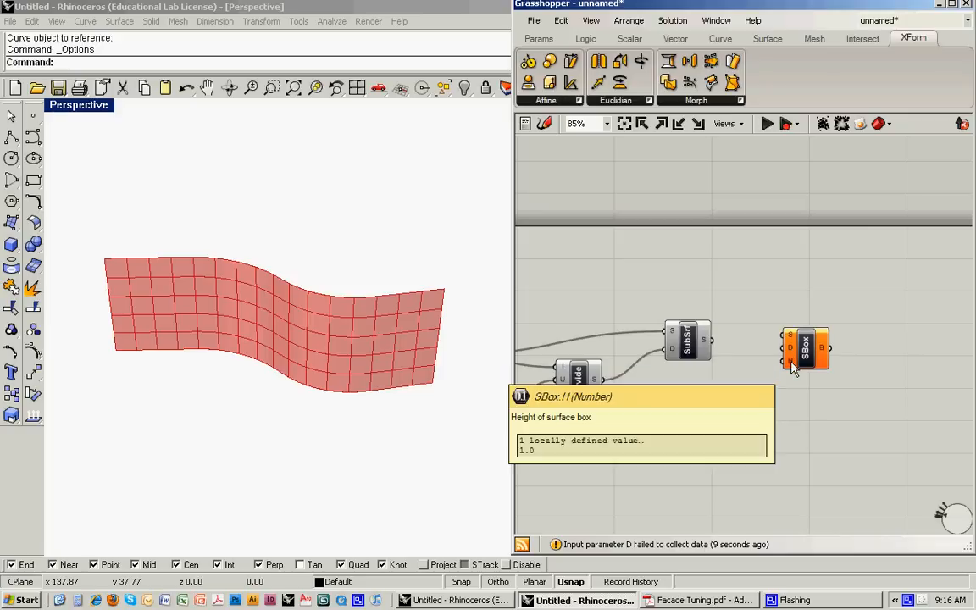
pyautogui.moveTo(782, 330)
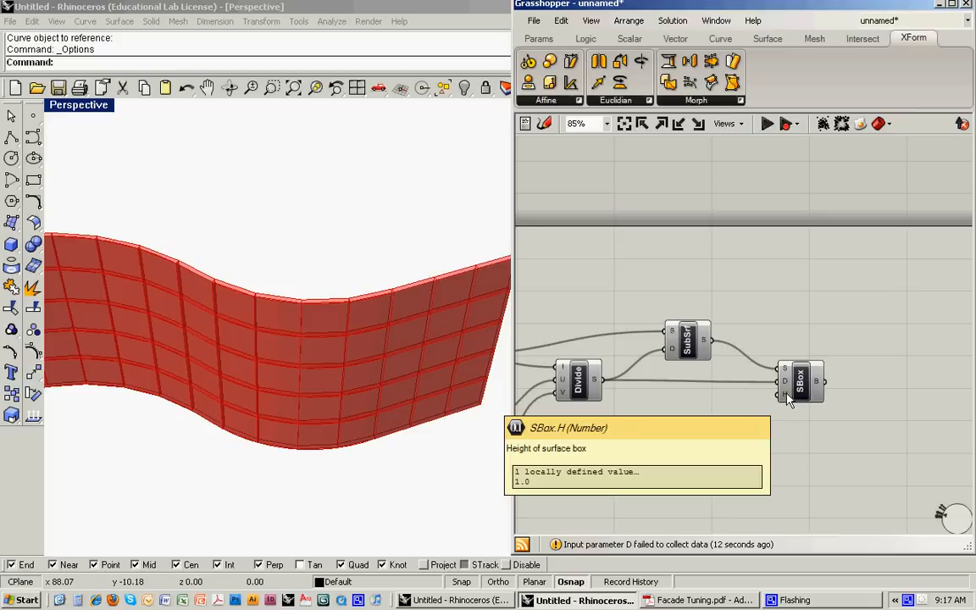
pyautogui.scroll(-3)
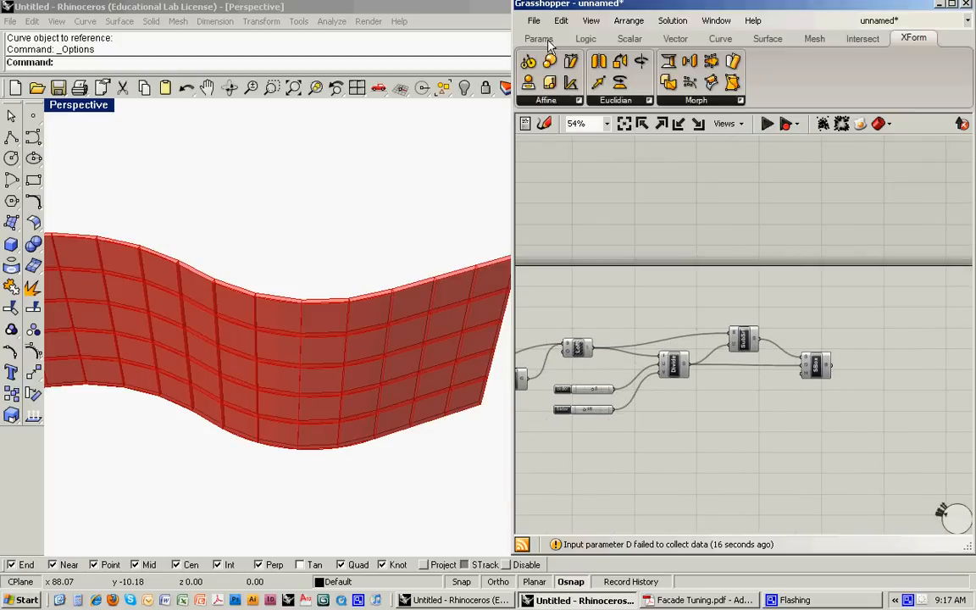
# Wire a Number Slider ranging -10 to 10 into SBox H and set it to -6.
pyautogui.click(538, 37)
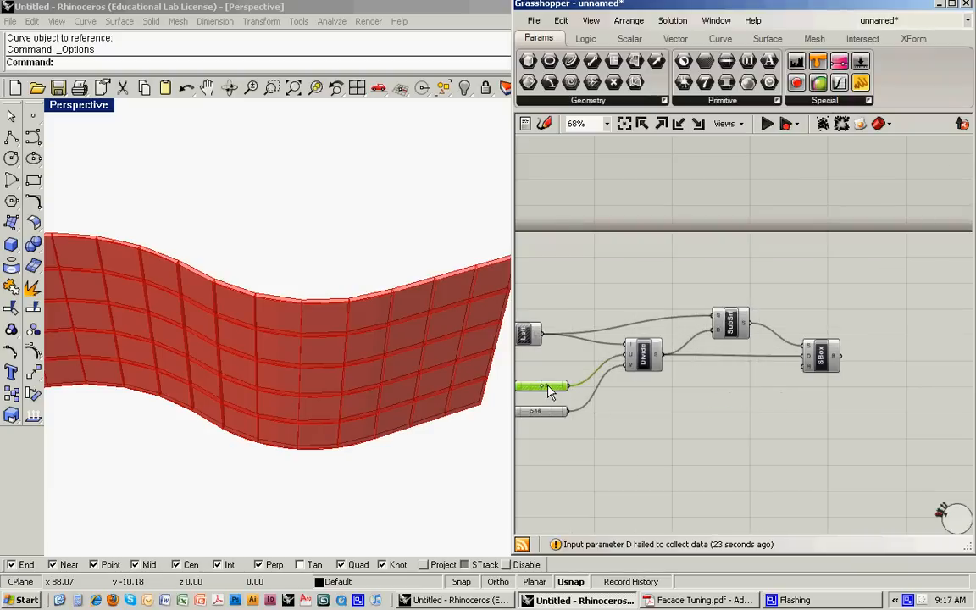
pyautogui.moveTo(542, 386); pyautogui.dragTo(720, 393)
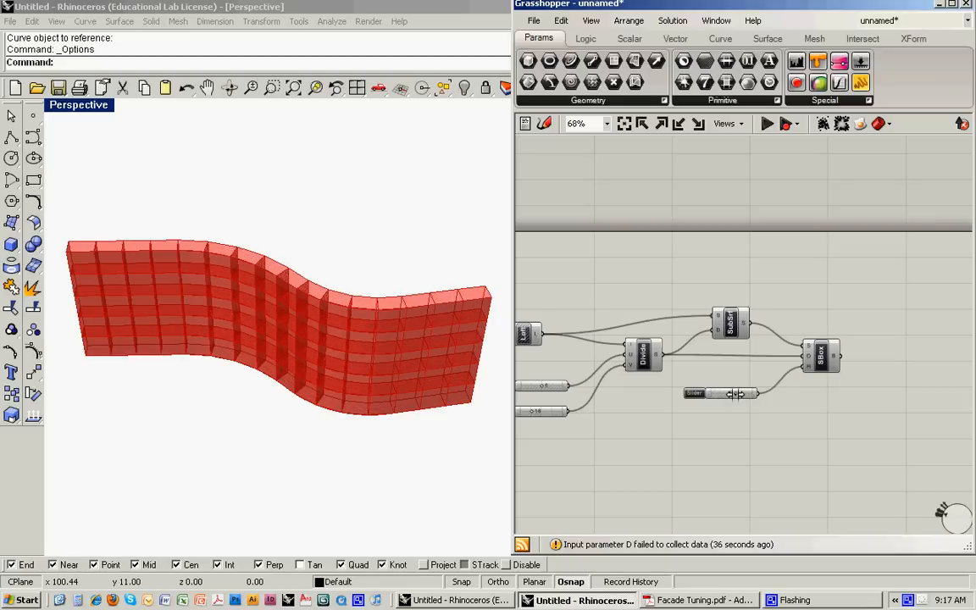
pyautogui.moveTo(400, 339)
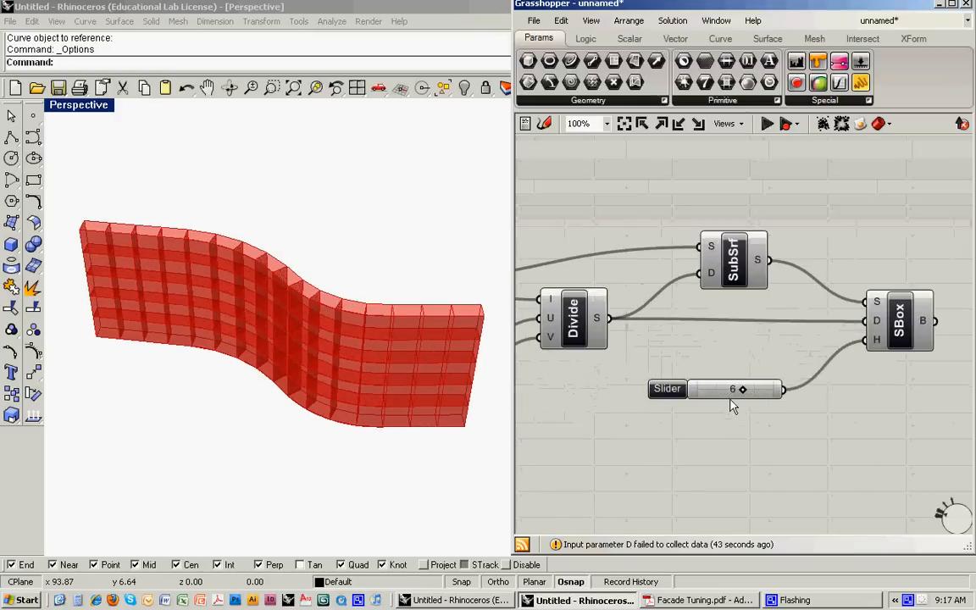
pyautogui.rightClick(732, 388)
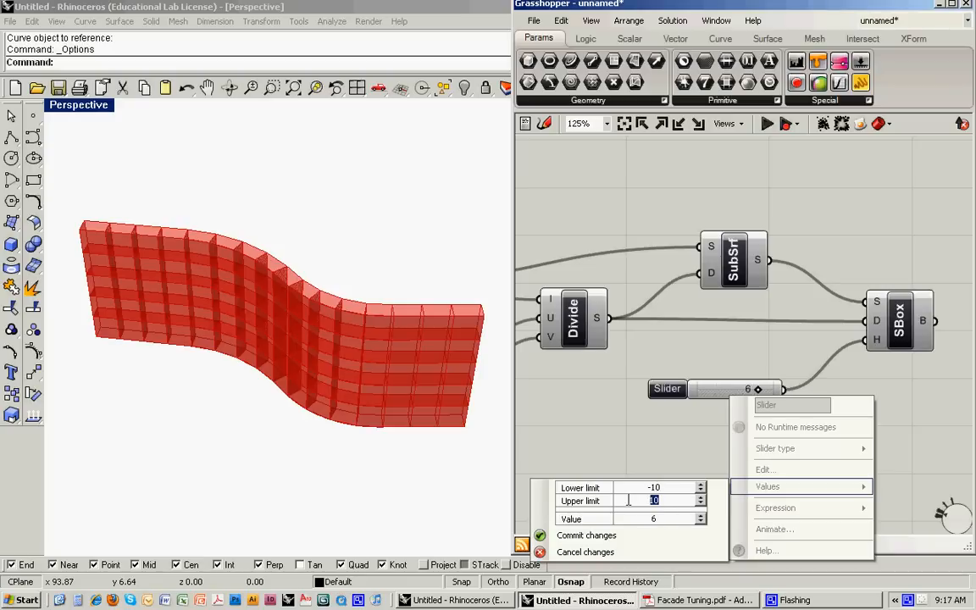
pyautogui.write('0')
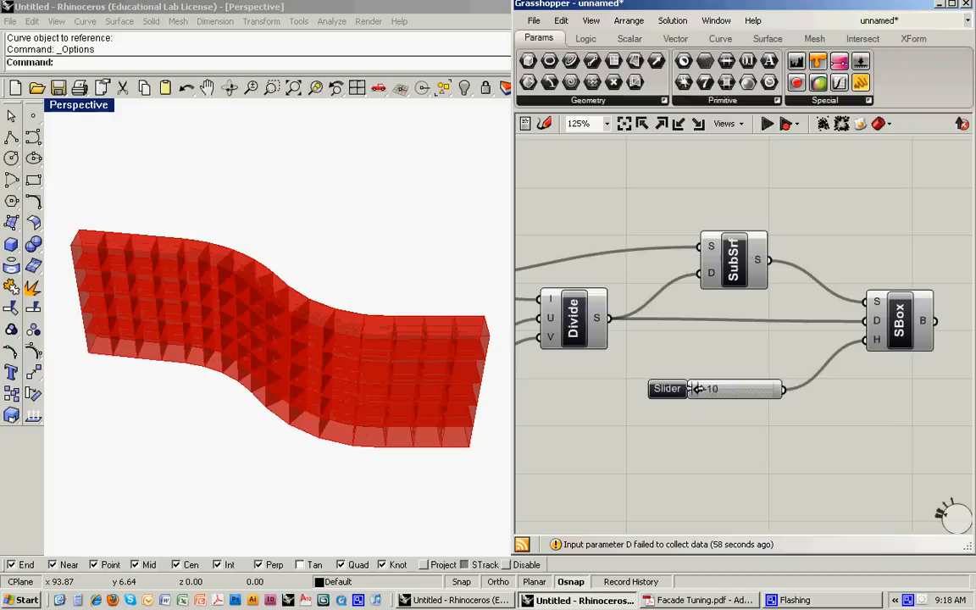
pyautogui.moveTo(736, 388); pyautogui.dragTo(719, 388)
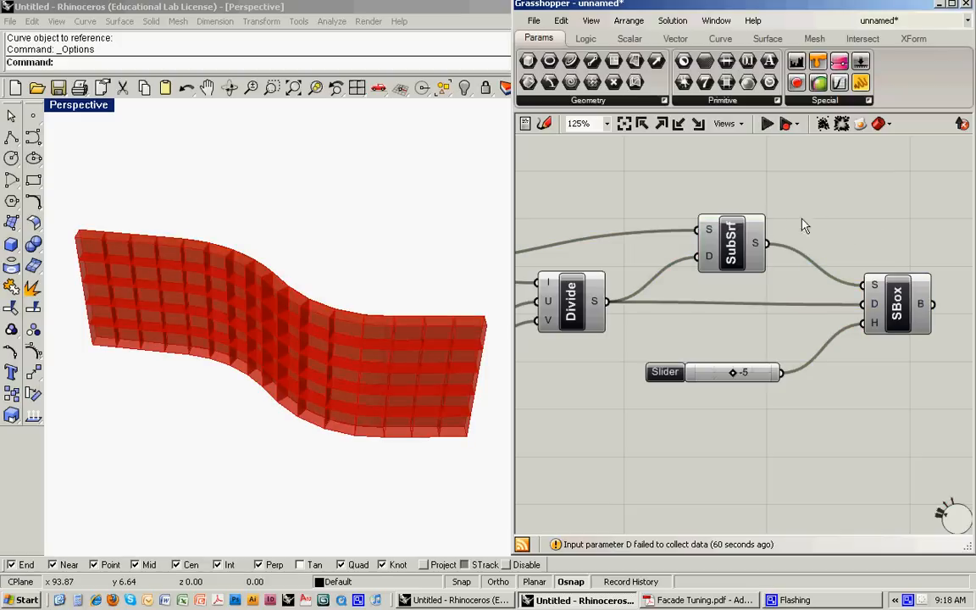
# Switch off the SubSrf component's preview so only the boxes display.
pyautogui.rightClick(731, 244)
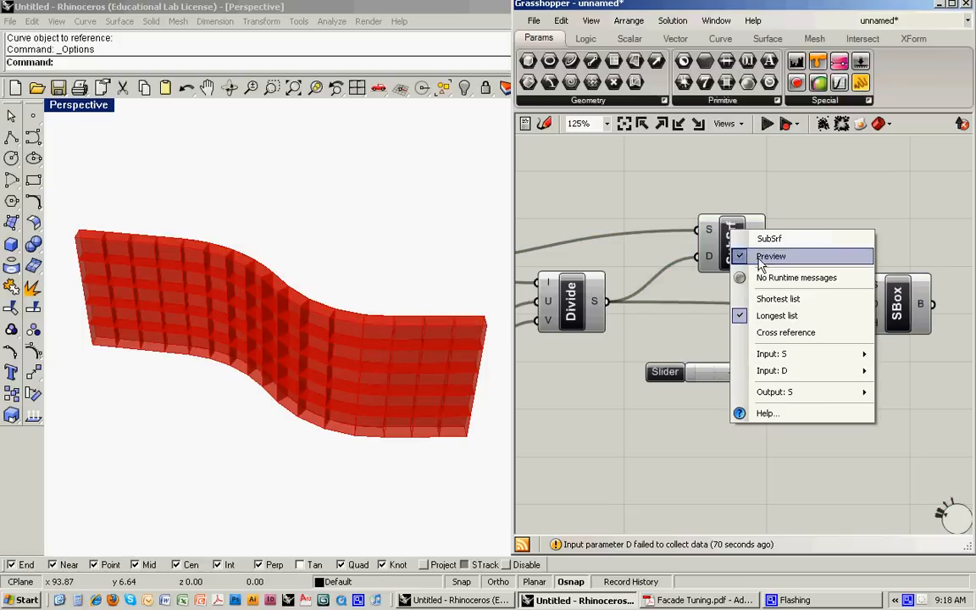
pyautogui.click(769, 256)
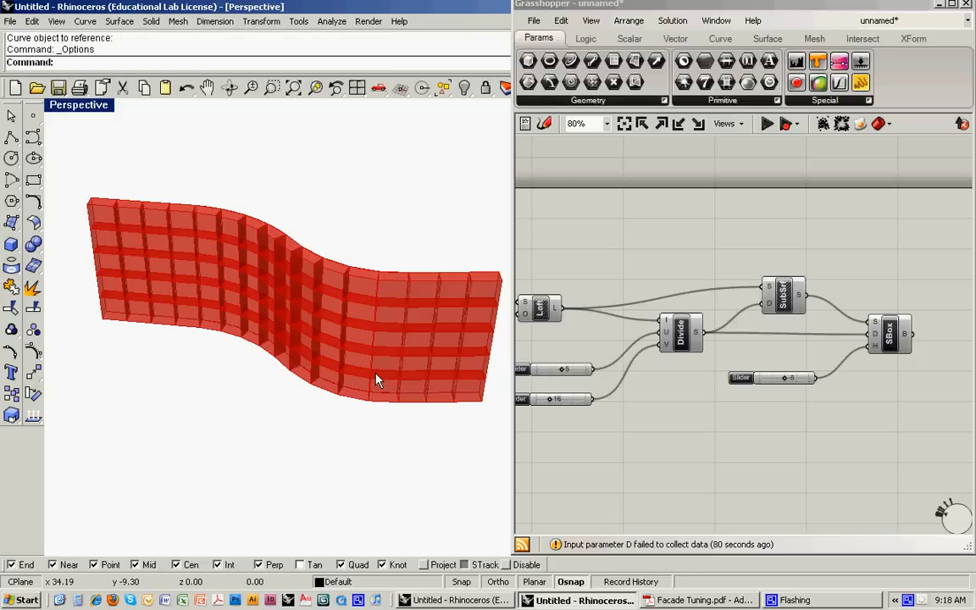
pyautogui.moveTo(254, 331)
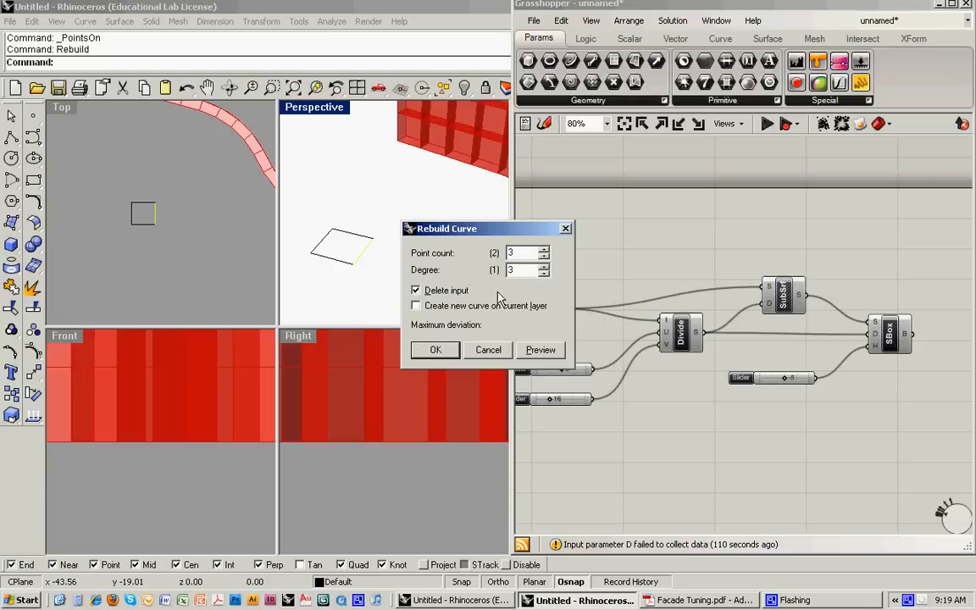
# Loft the section curves into one small curved module surface with default Loft options.
pyautogui.click(435, 349)
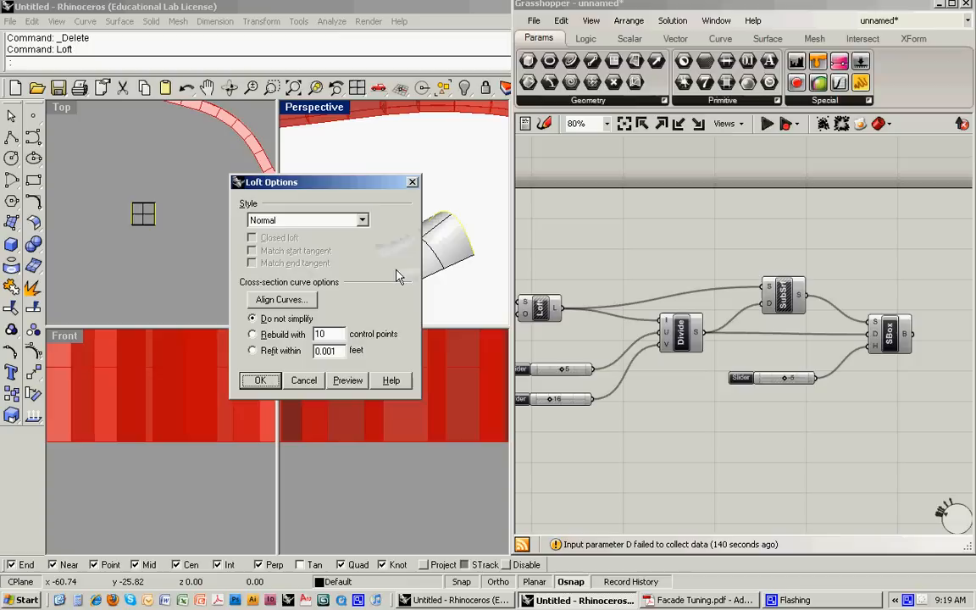
pyautogui.click(261, 379)
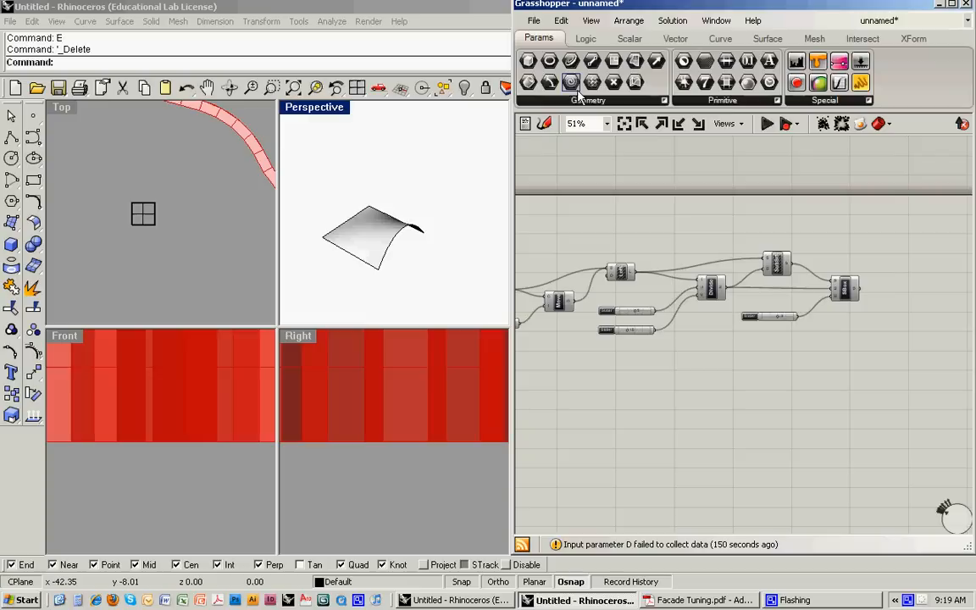
# Place a Surface parameter and set it to the lofted module surface picked in Rhino.
pyautogui.click(587, 100)
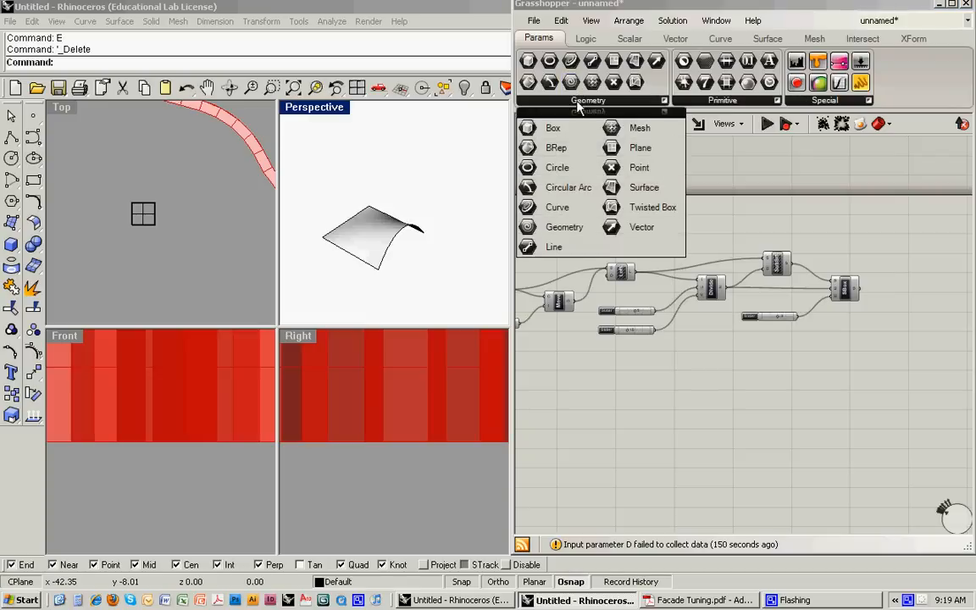
pyautogui.moveTo(638, 168)
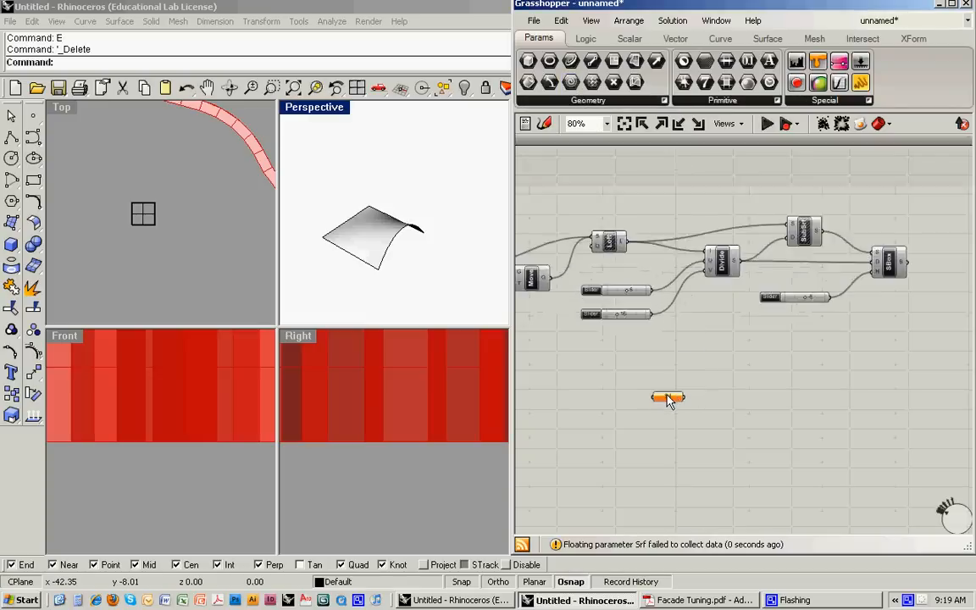
pyautogui.rightClick(667, 398)
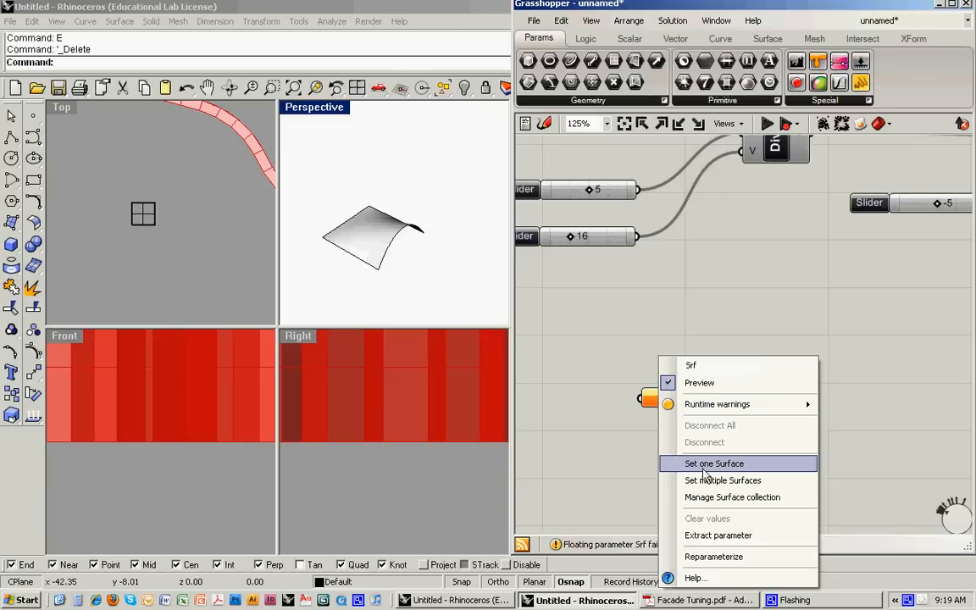
pyautogui.click(713, 464)
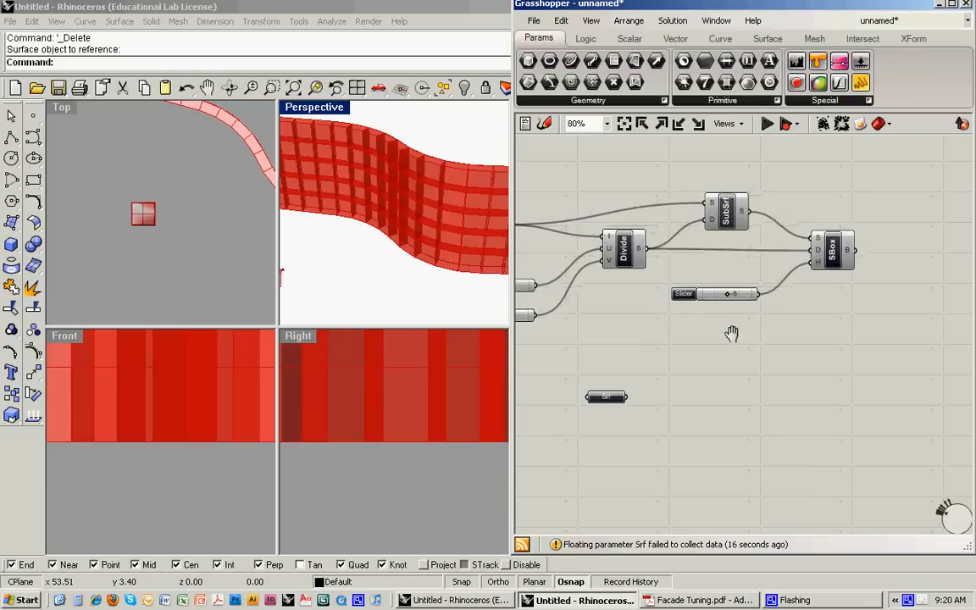
pyautogui.click(913, 37)
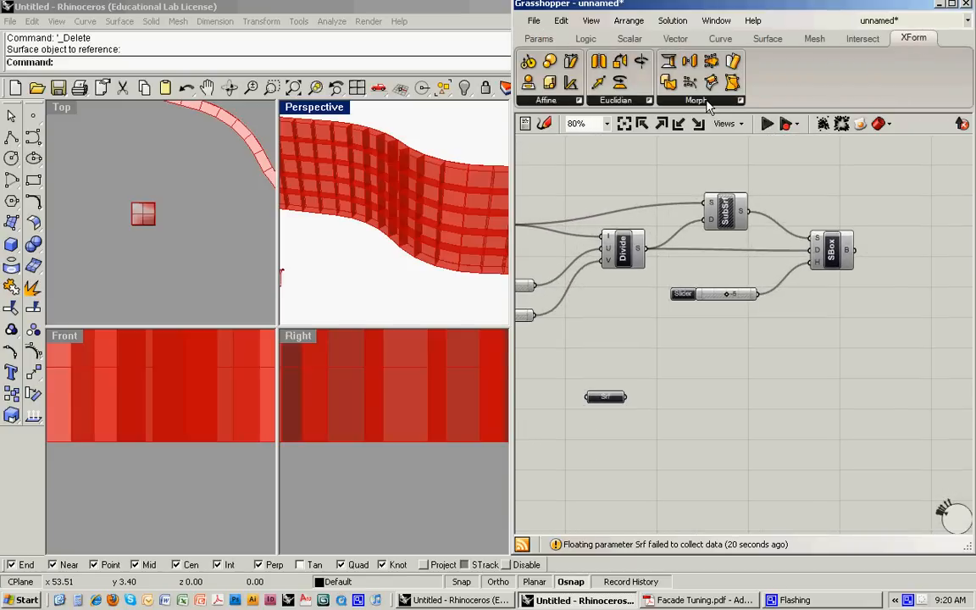
# Place Box Morph with Surface Box wired to T and the Srf parameter moved beside it into G.
pyautogui.click(694, 100)
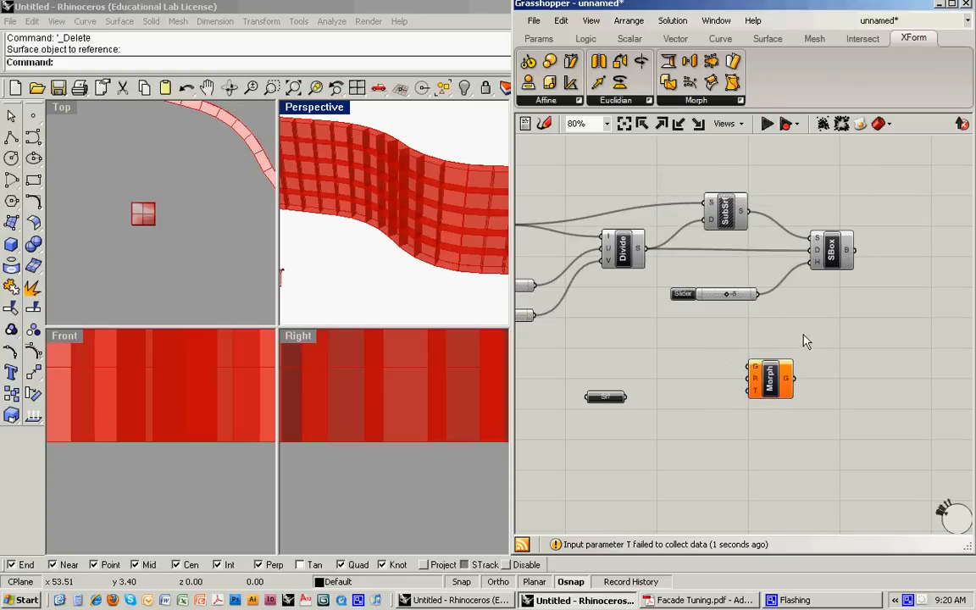
pyautogui.moveTo(752, 370)
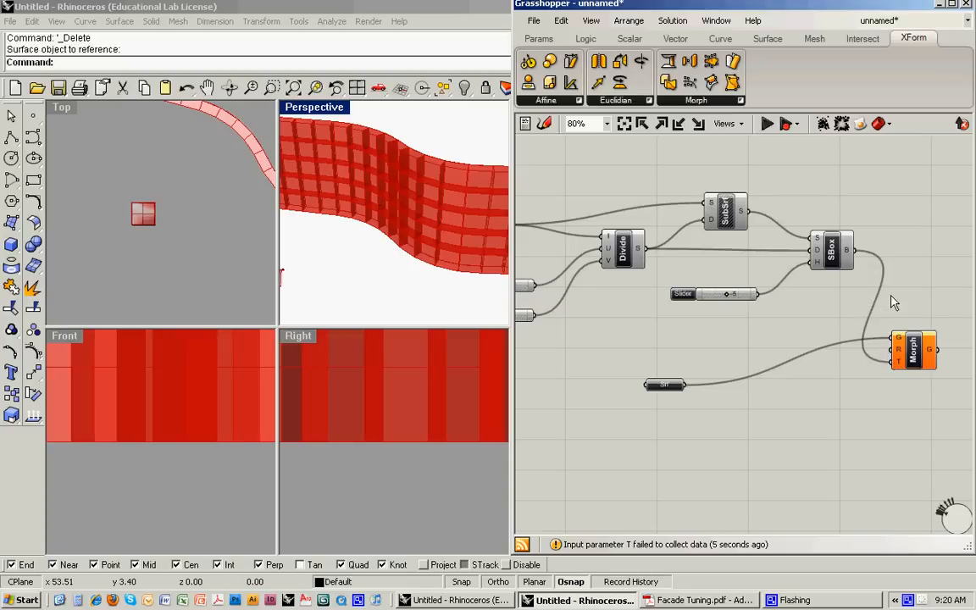
pyautogui.click(664, 386)
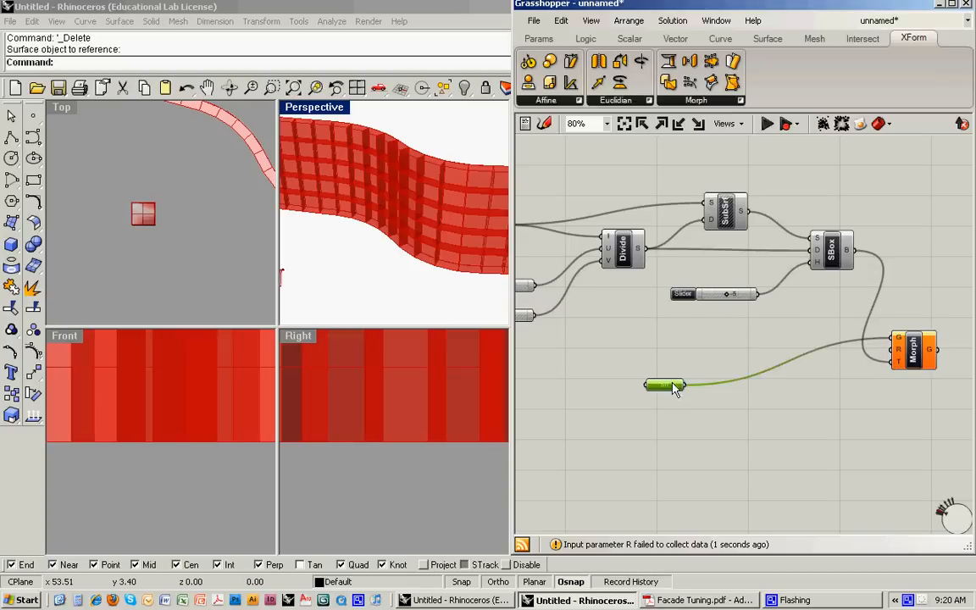
pyautogui.moveTo(664, 386); pyautogui.dragTo(762, 369)
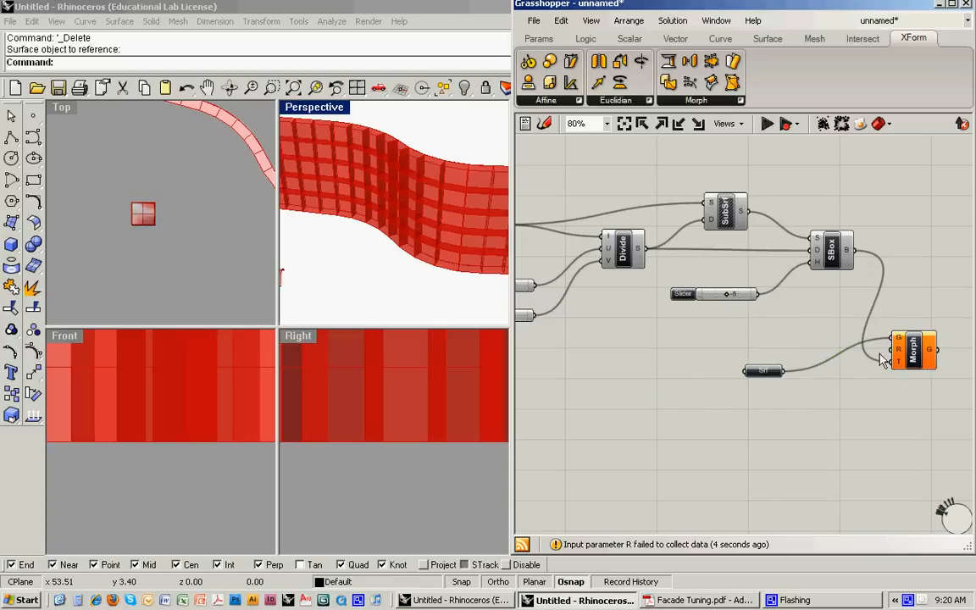
pyautogui.moveTo(877, 354)
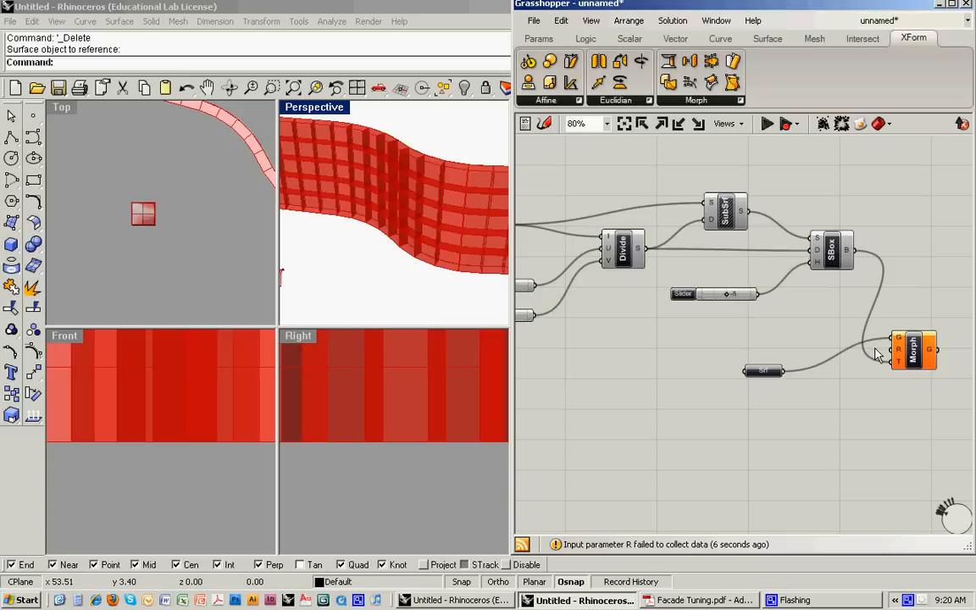
pyautogui.moveTo(332, 264)
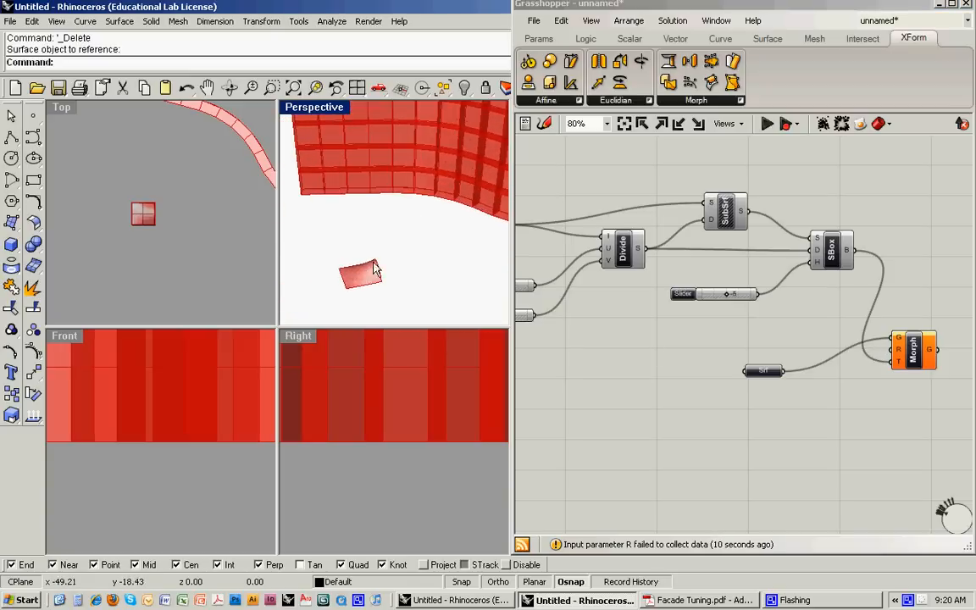
pyautogui.moveTo(647, 369)
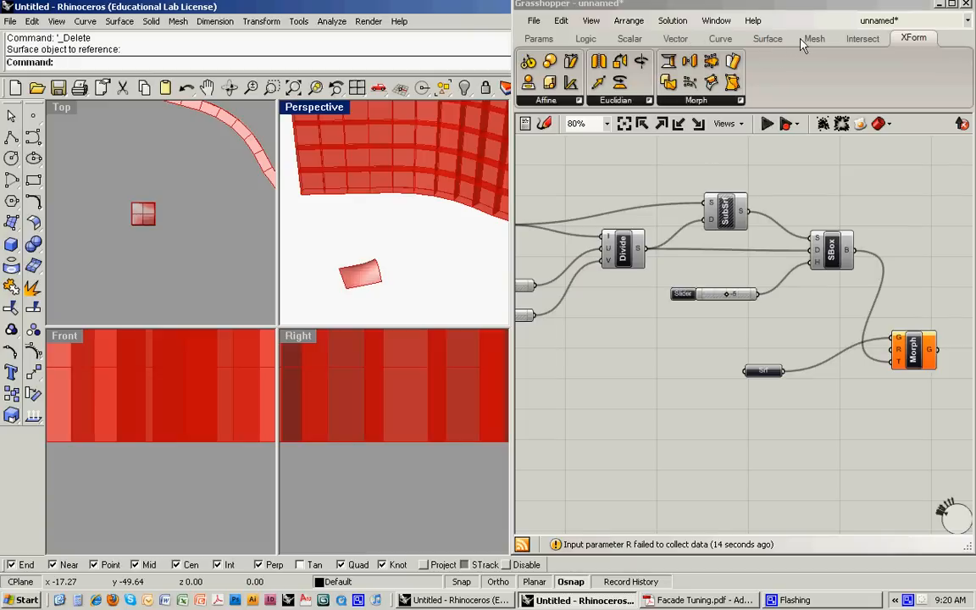
# Feed the module's Bounding Box into Box Morph R and hide the Surface Box preview.
pyautogui.click(766, 37)
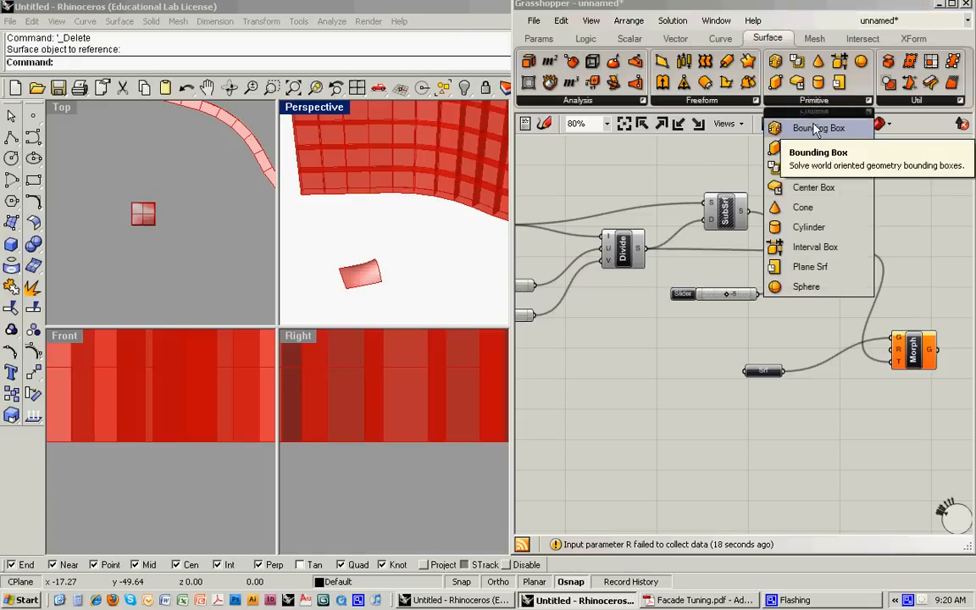
pyautogui.click(818, 128)
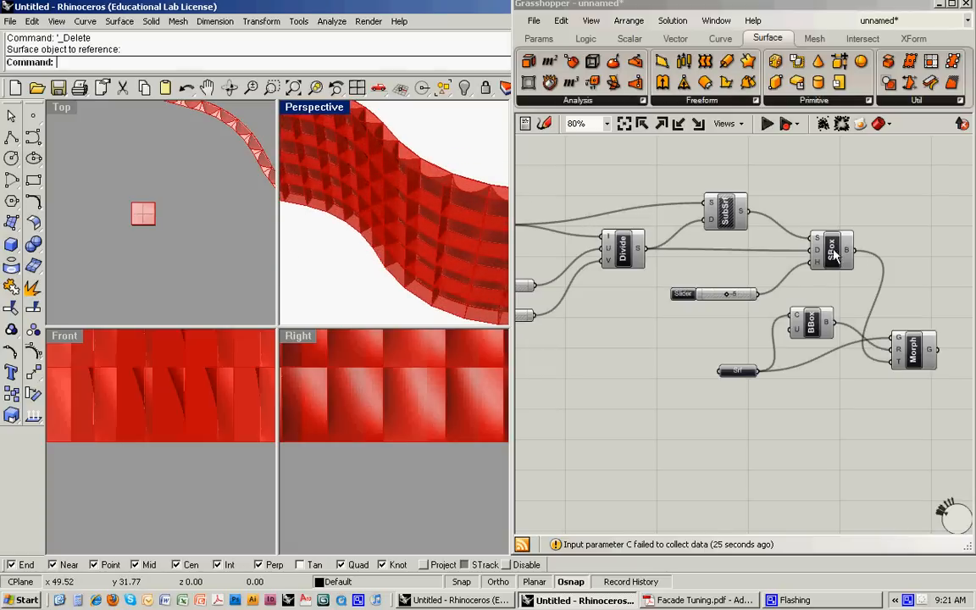
pyautogui.rightClick(832, 247)
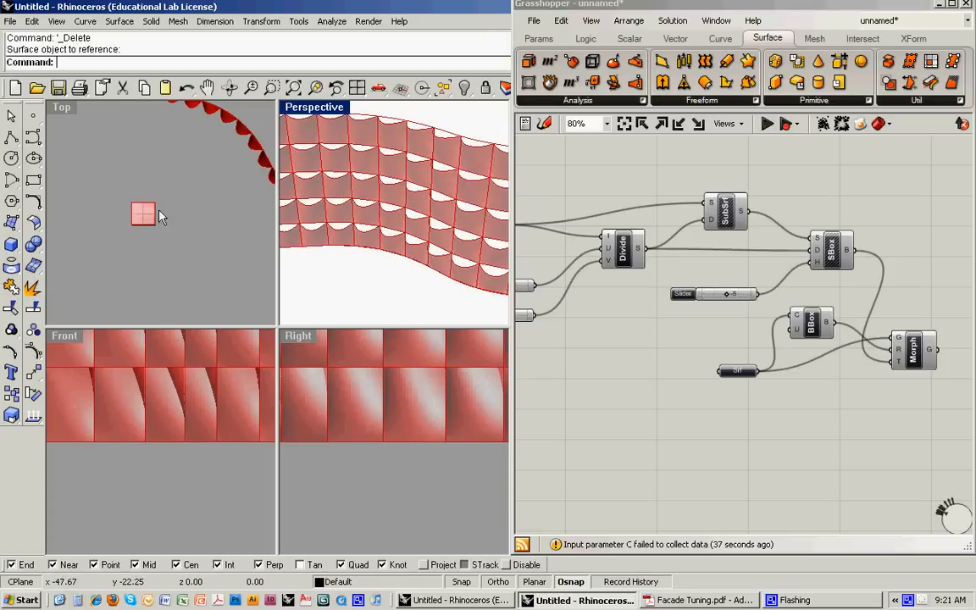
# Rotate a copy of the module surface by -90 degrees about the centre point in plan.
pyautogui.click(166, 223)
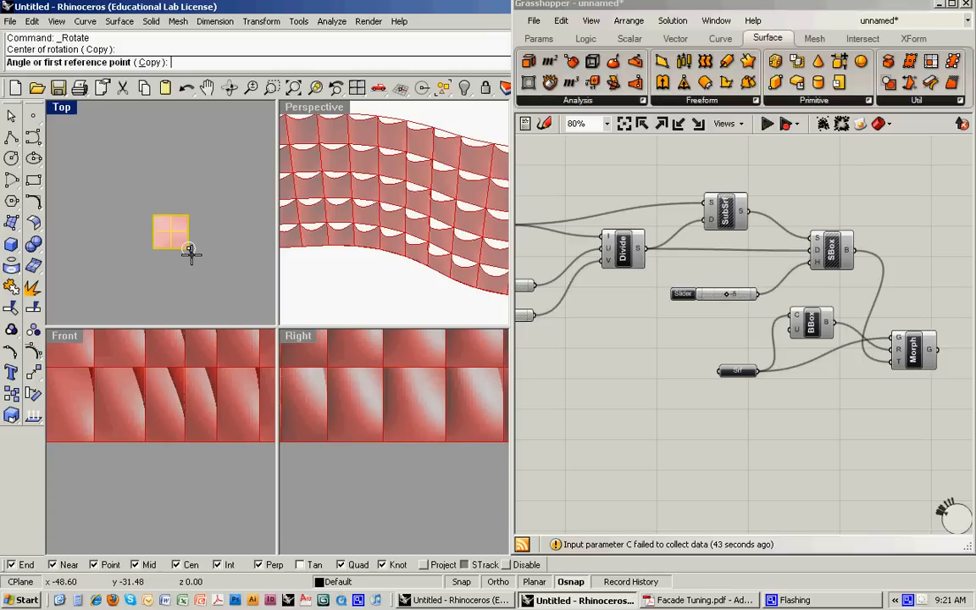
pyautogui.write('-90')
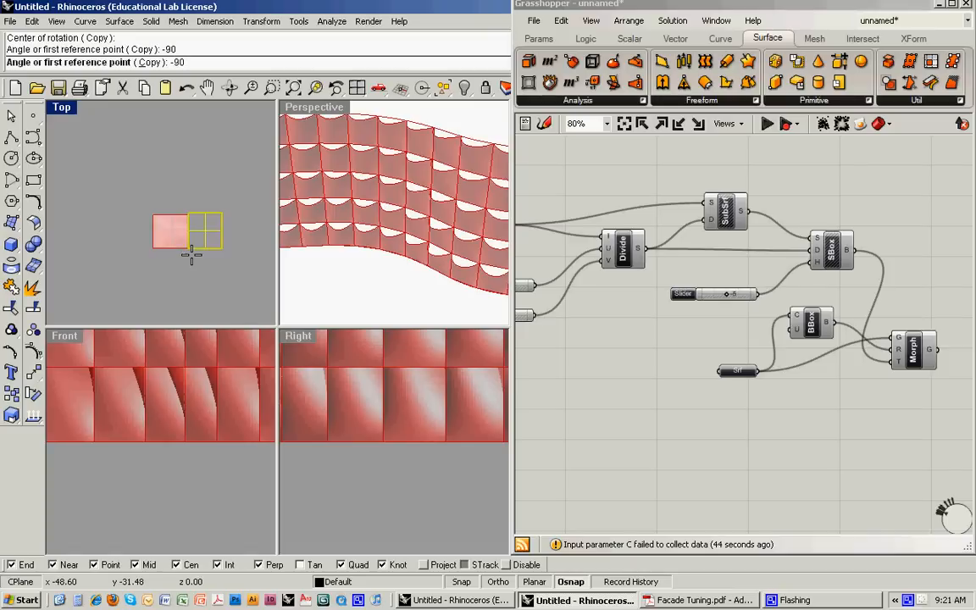